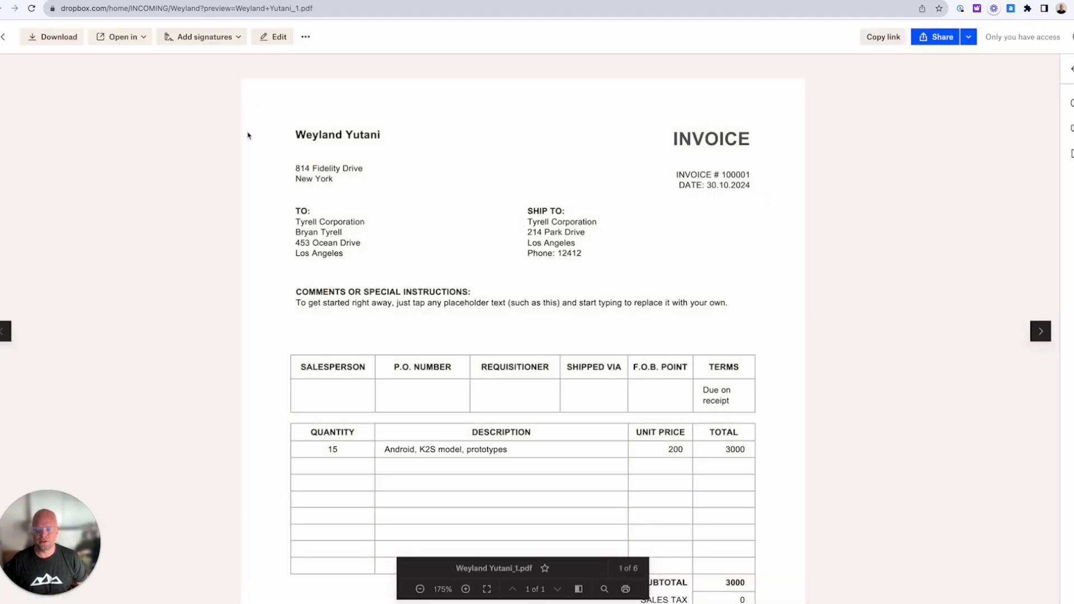
mouse_move(380, 133)
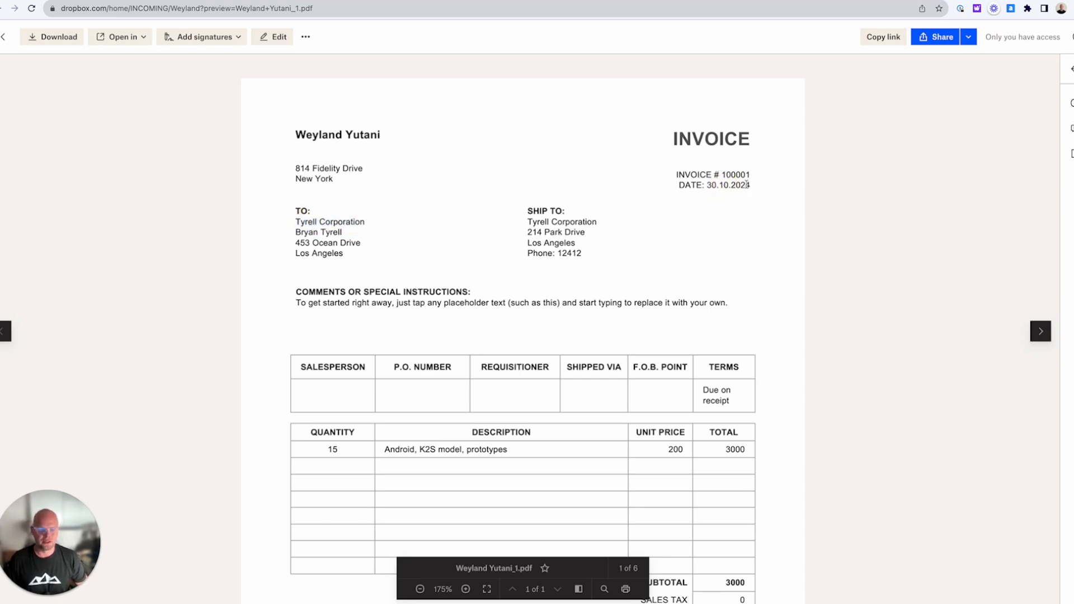
Review the first Weyland Yutani invoice PDF and advance the Dropbox preview through the next two invoices.
scroll("down", 3)
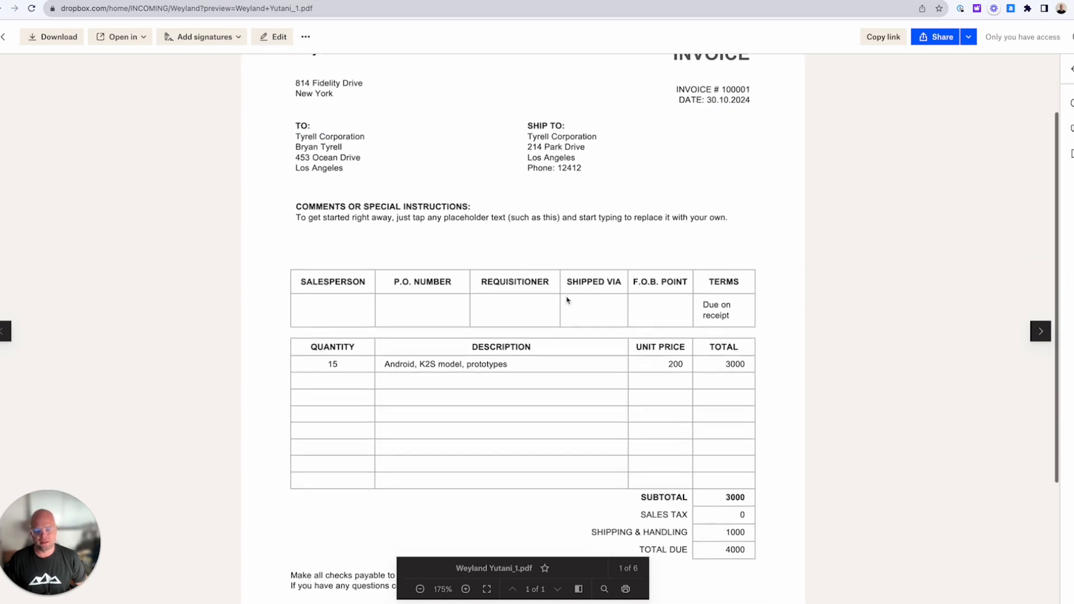
scroll("down", 3)
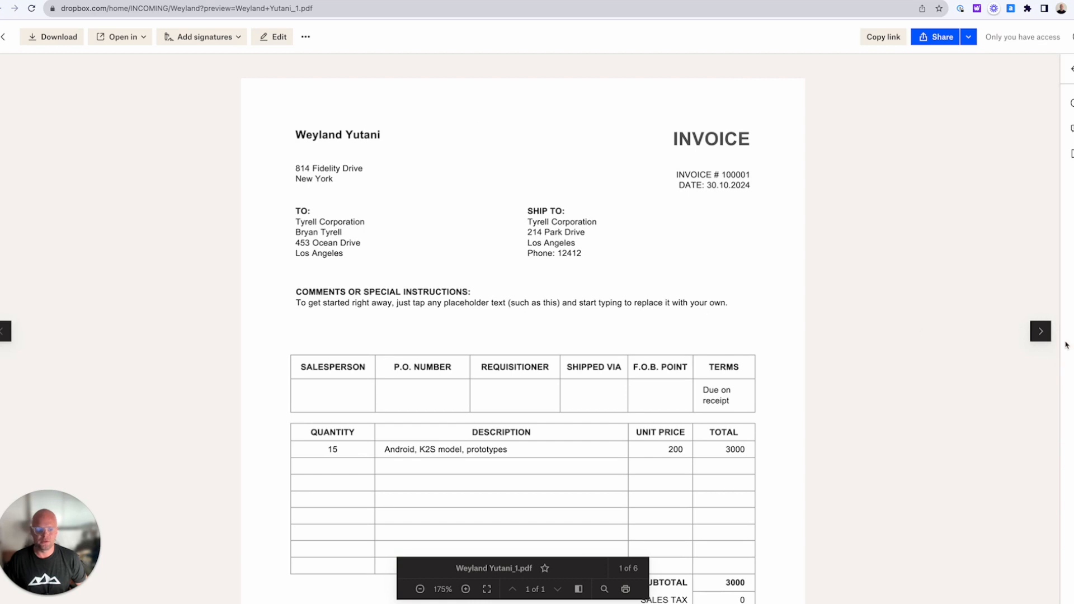
left_click(1040, 331)
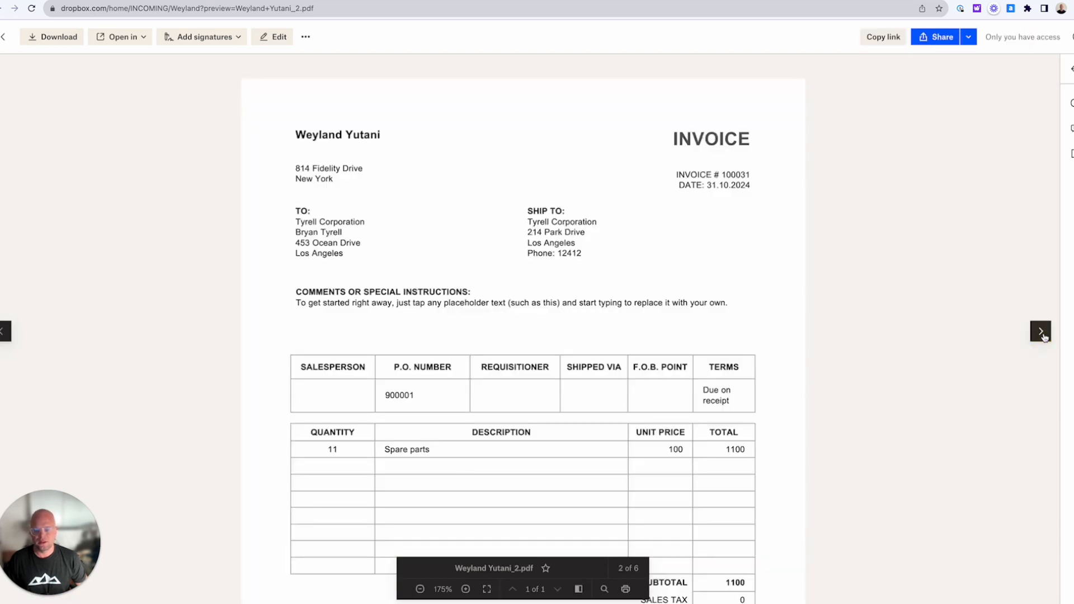
left_click(1040, 331)
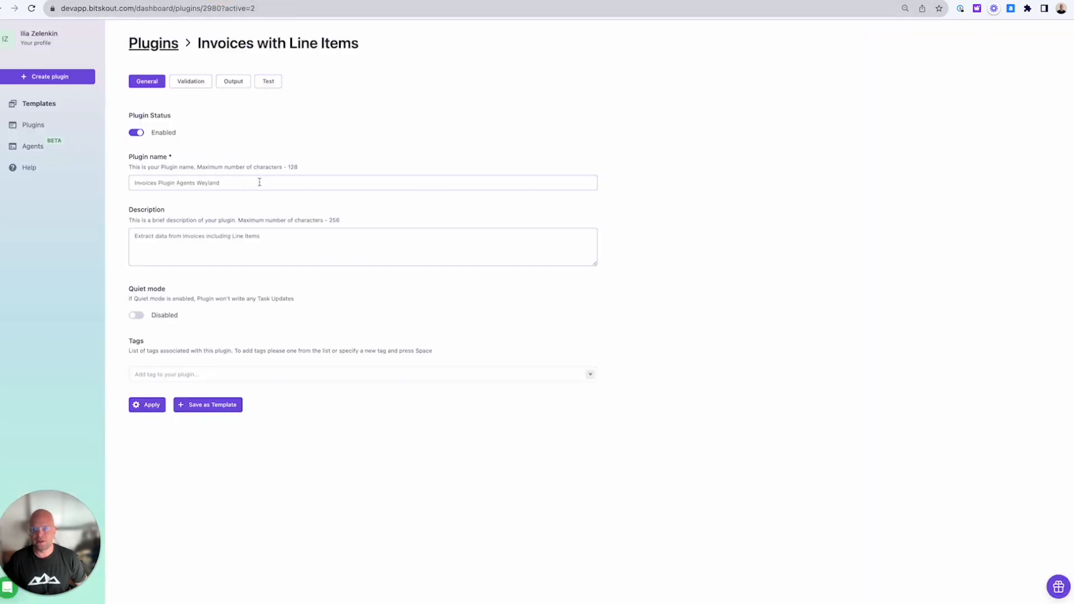
mouse_move(269, 104)
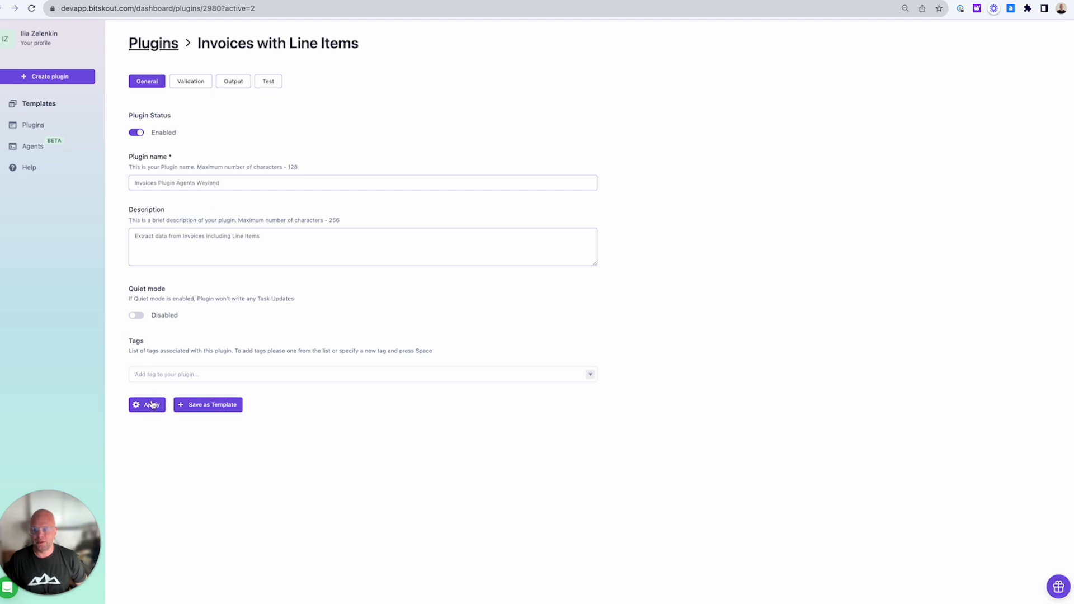
Apply the General settings so 'Invoices Plugin Agents Weyland' shows enabled with Make output in the plugins list.
left_click(147, 404)
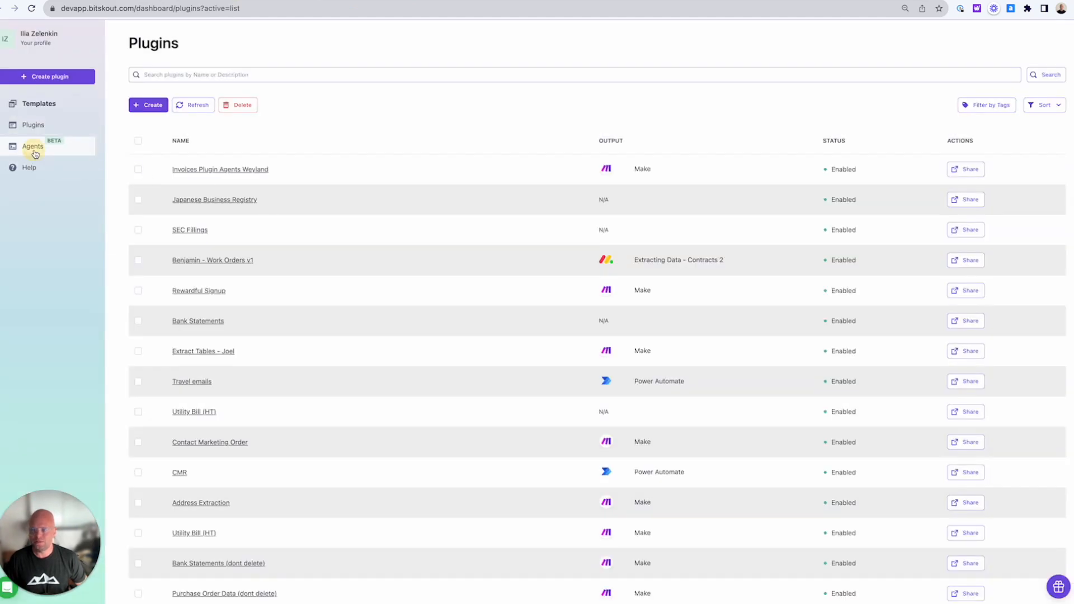
Create a new Invoices skill on the Agents page using the Invoices Plugin Agents Weyland plugin.
left_click(33, 145)
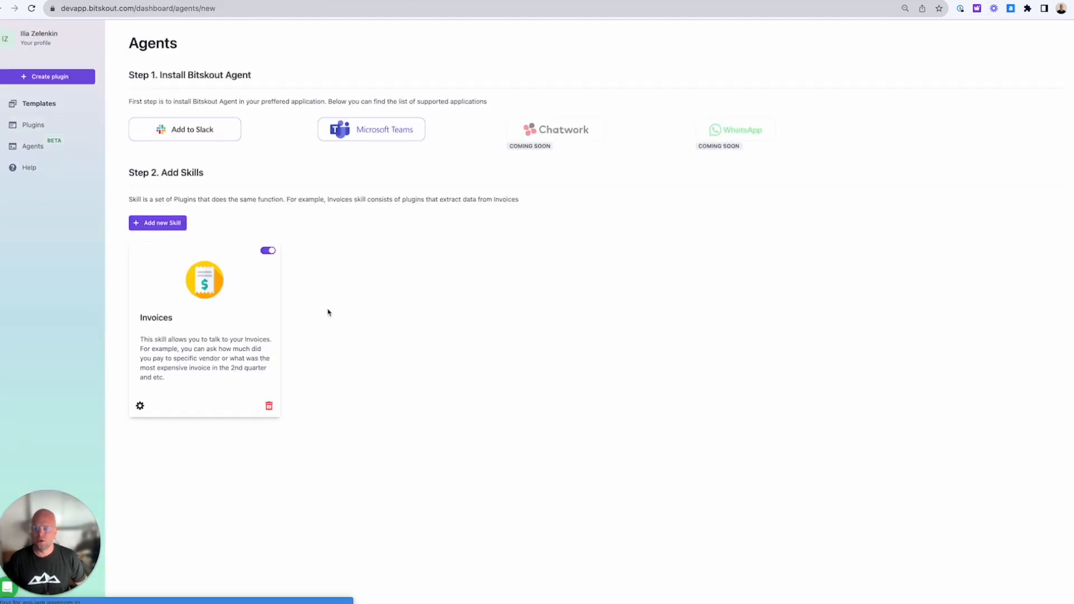
mouse_move(237, 218)
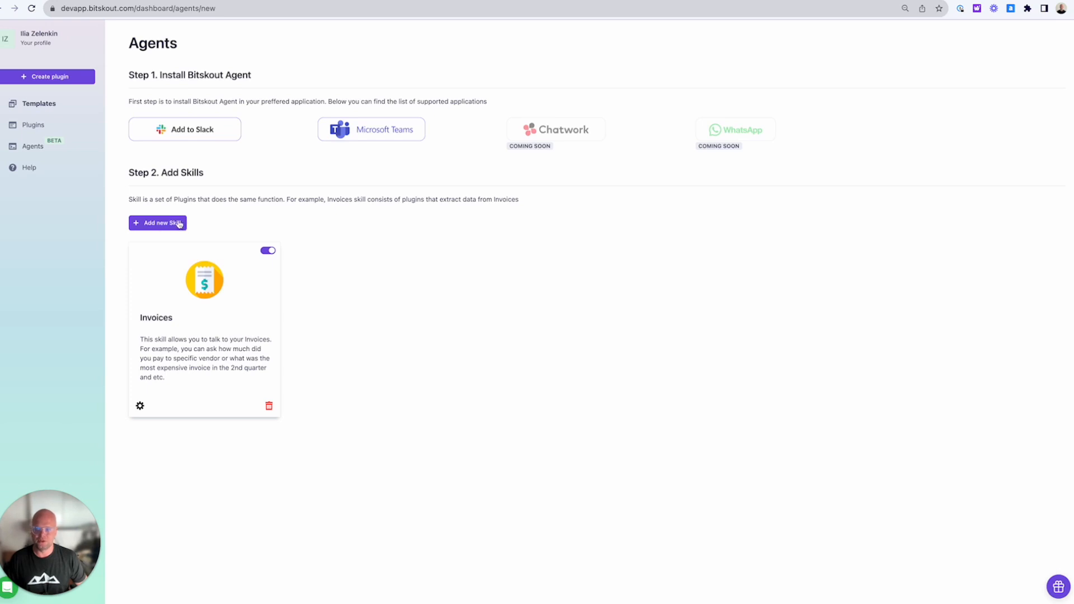
left_click(158, 223)
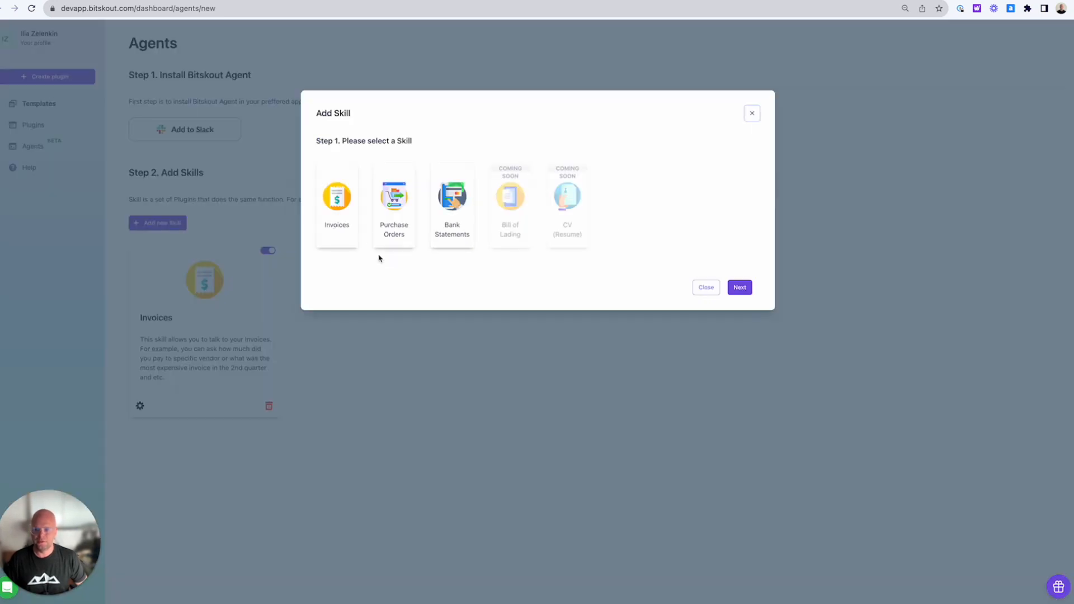
left_click(739, 287)
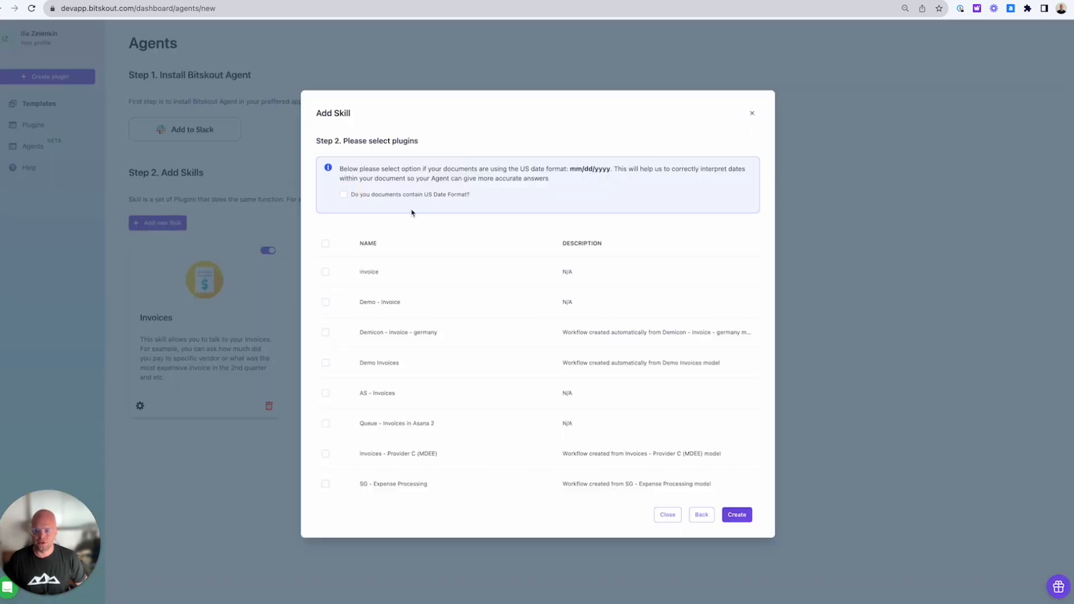
scroll("down", 3)
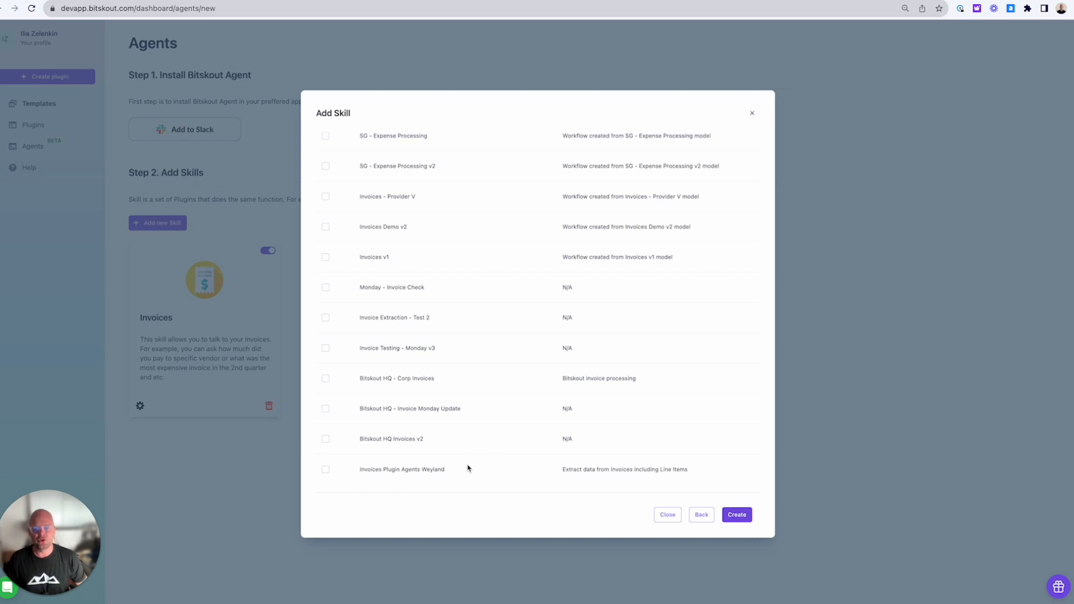
mouse_move(543, 404)
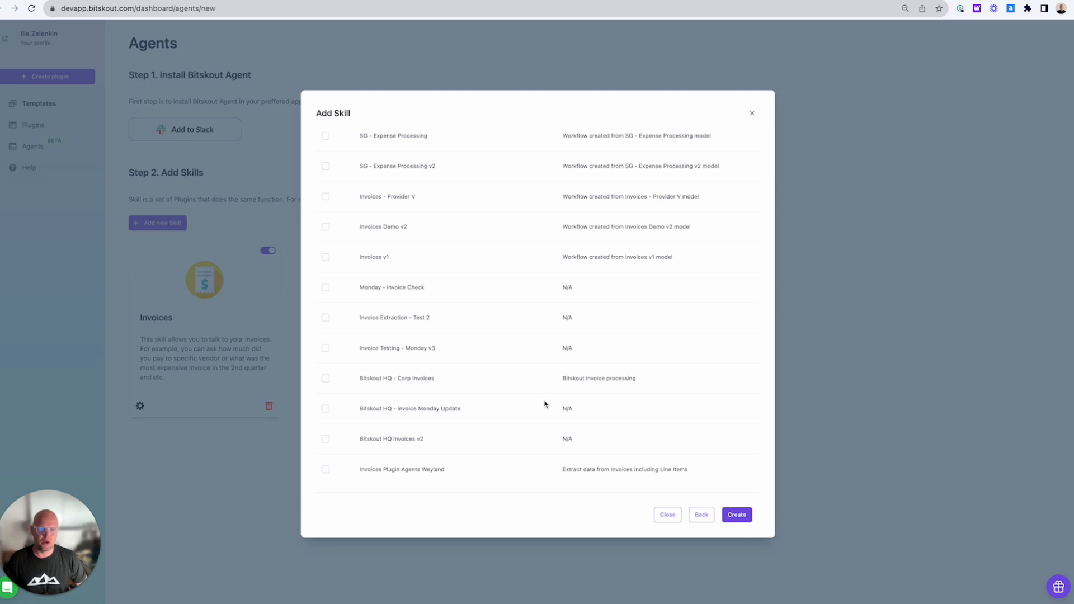
mouse_move(404, 478)
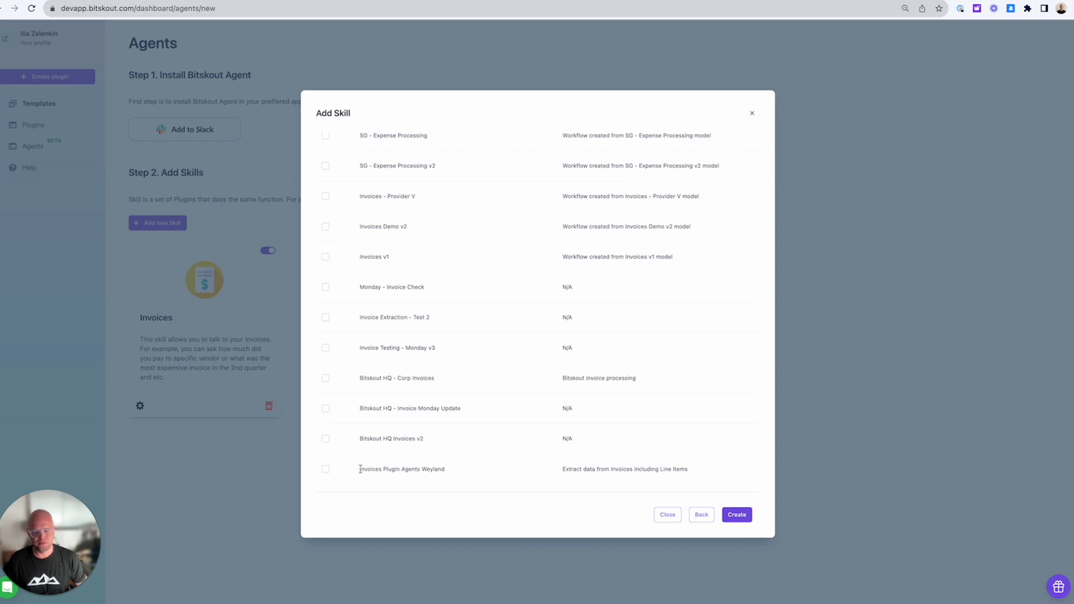
left_click(326, 468)
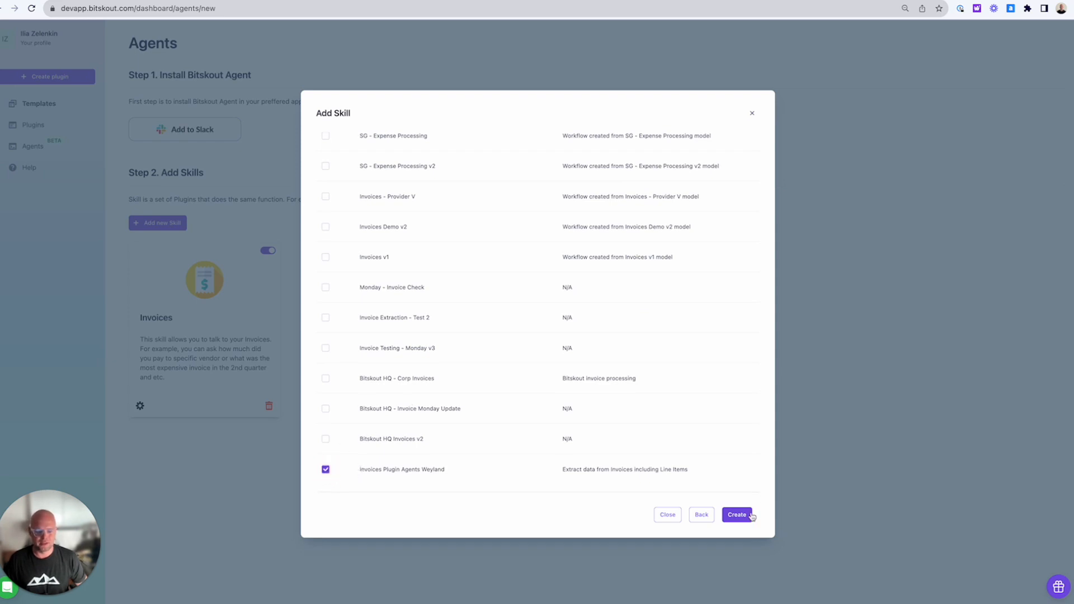
left_click(738, 515)
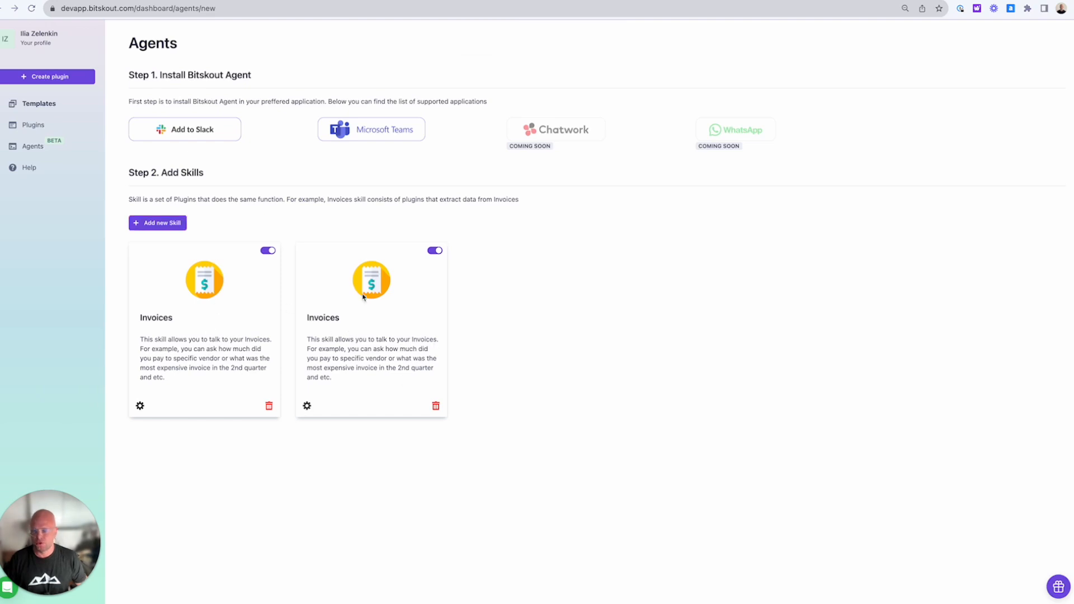
mouse_move(332, 324)
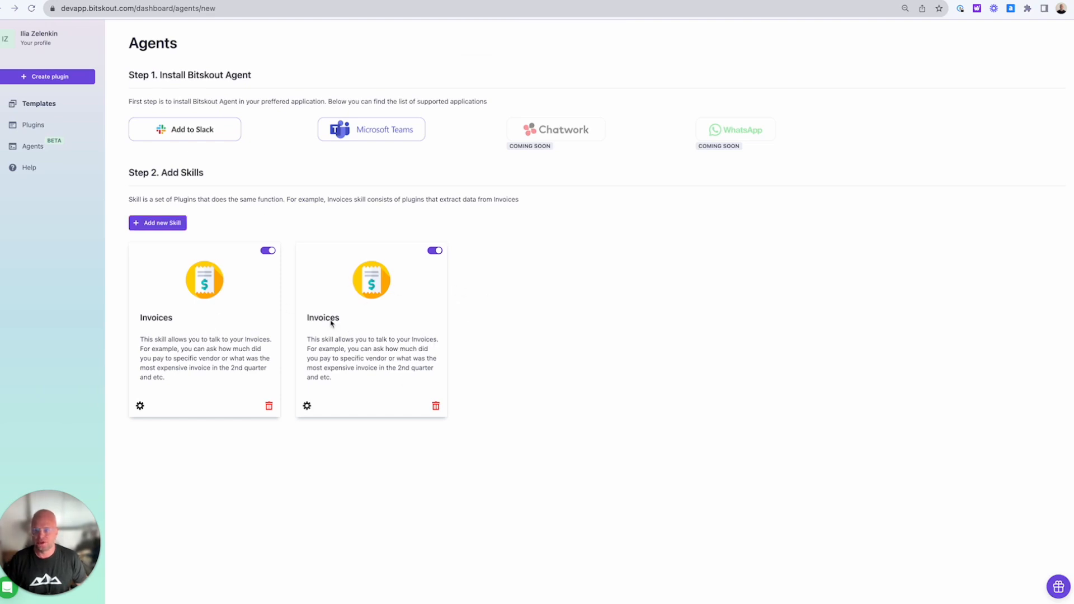
mouse_move(211, 265)
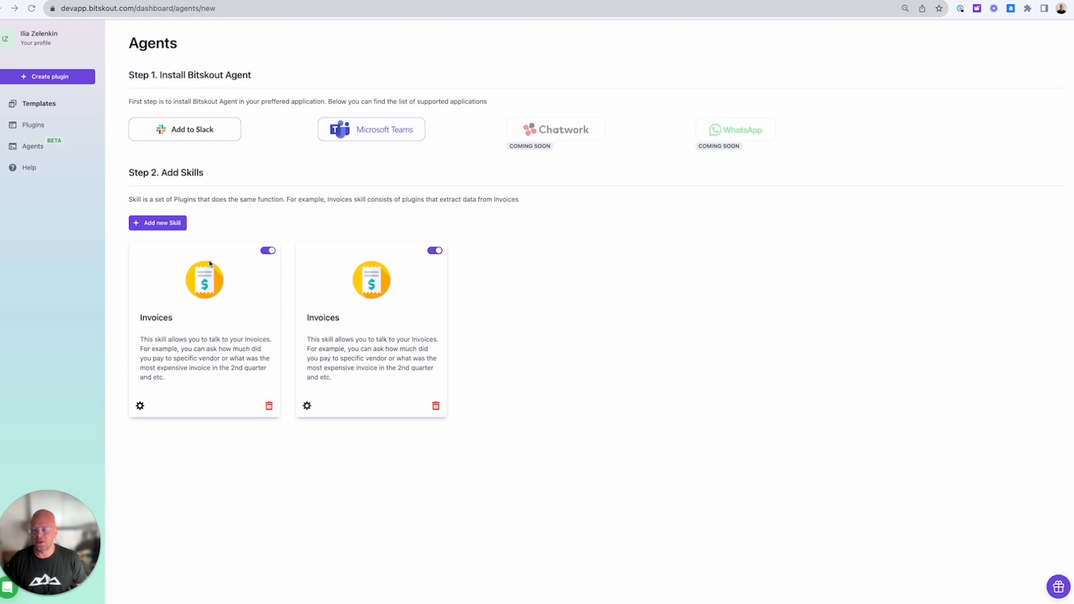
mouse_move(361, 300)
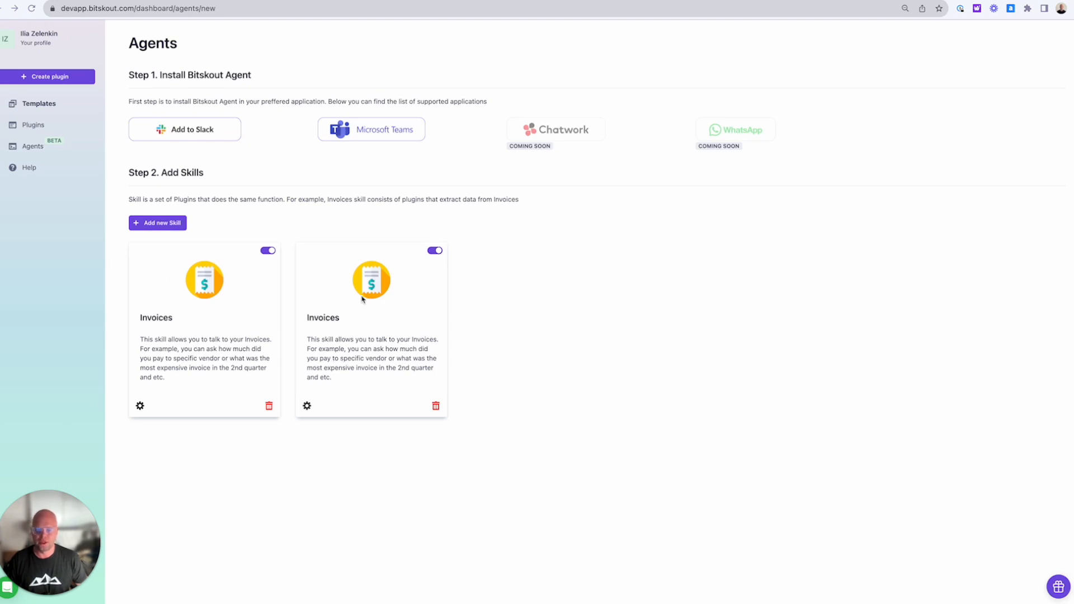
mouse_move(363, 300)
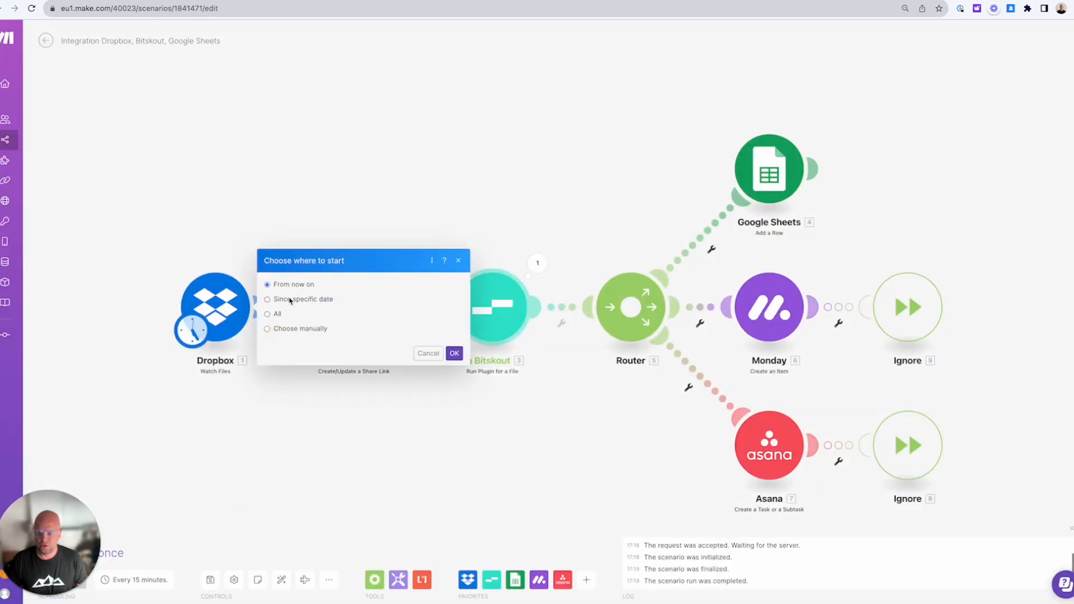
Choose the Dropbox start point and run the Dropbox–Bitskout–Google Sheets scenario once.
left_click(267, 298)
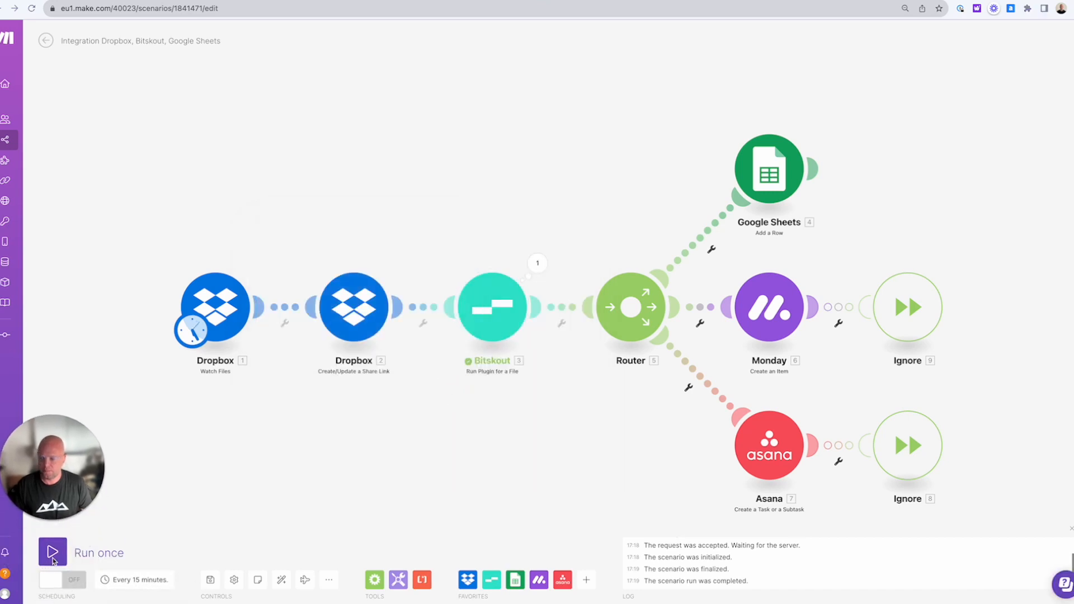
left_click(53, 552)
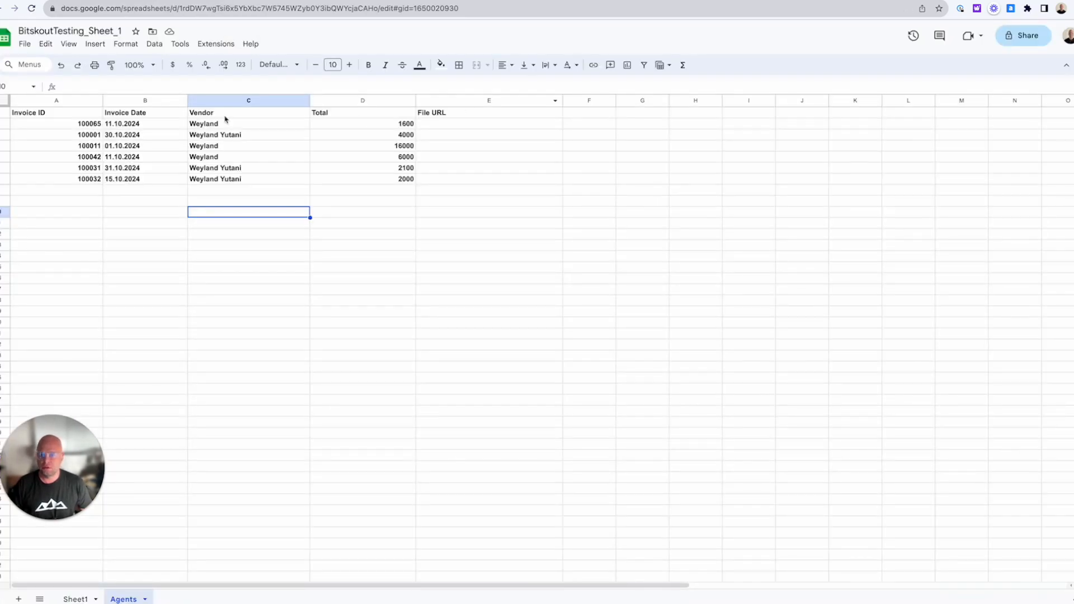
left_click_drag(56, 123, 363, 179)
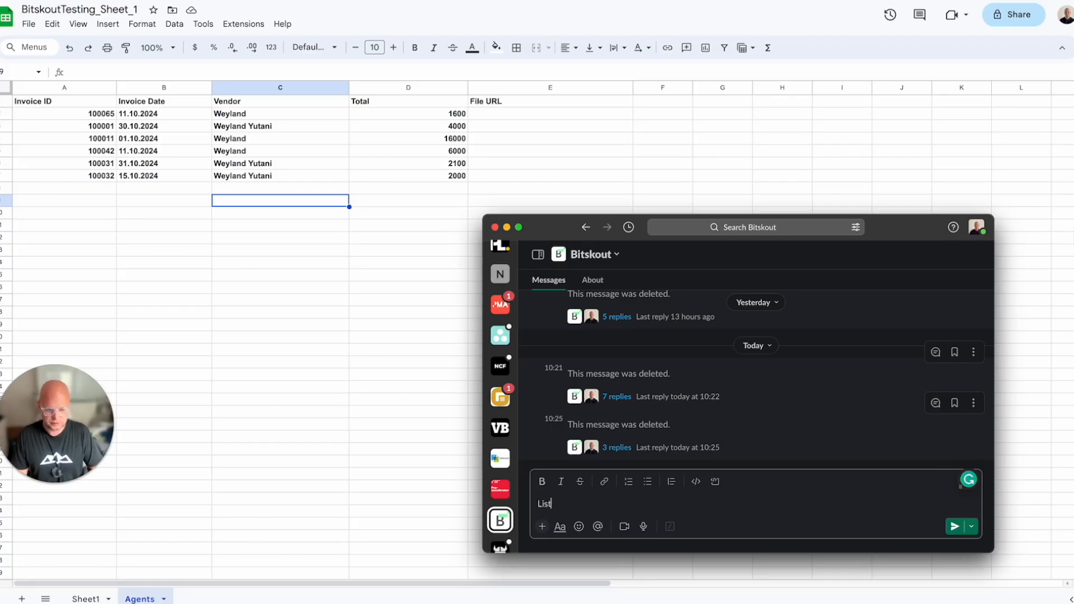
Ask the Bitskout app 'List all invoice IDs from Weyland.' and view its reply thread listing 100065, 100011 and 100042.
type("all invoice")
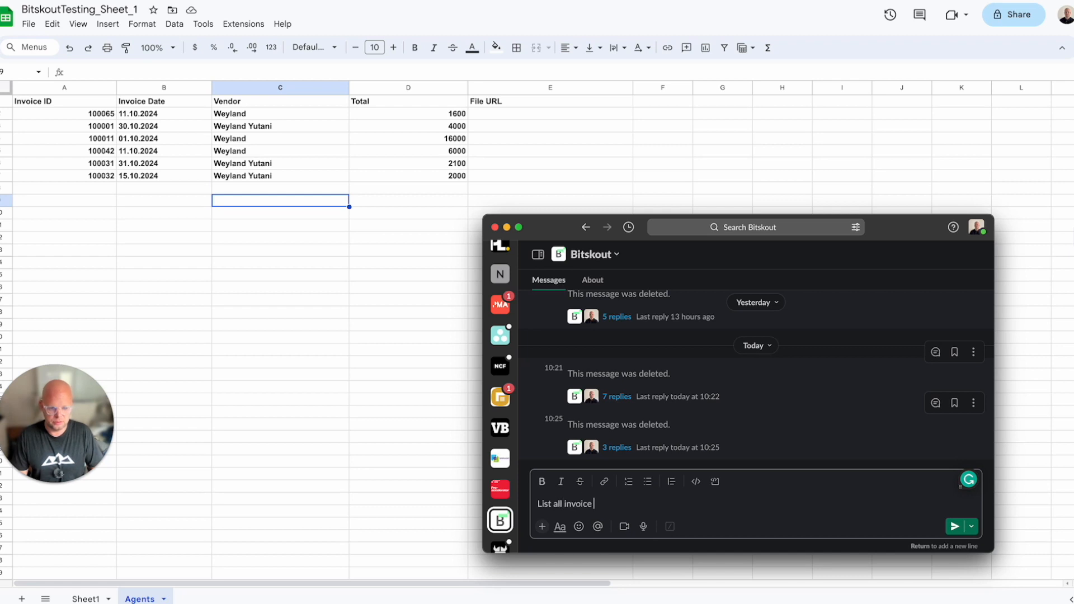
type("IDs from W")
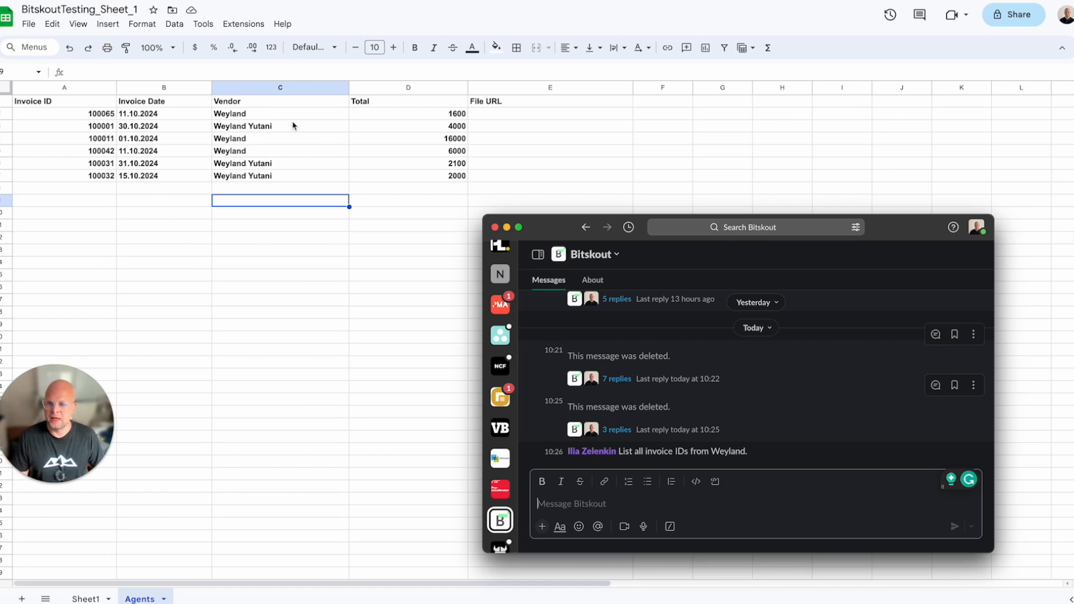
scroll("down", 3)
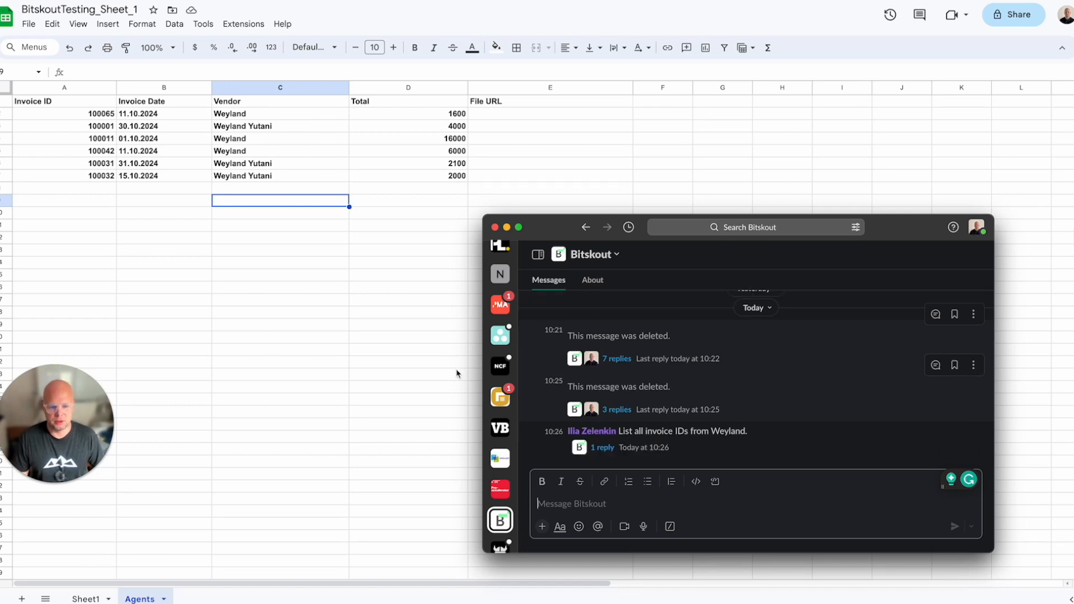
left_click(603, 448)
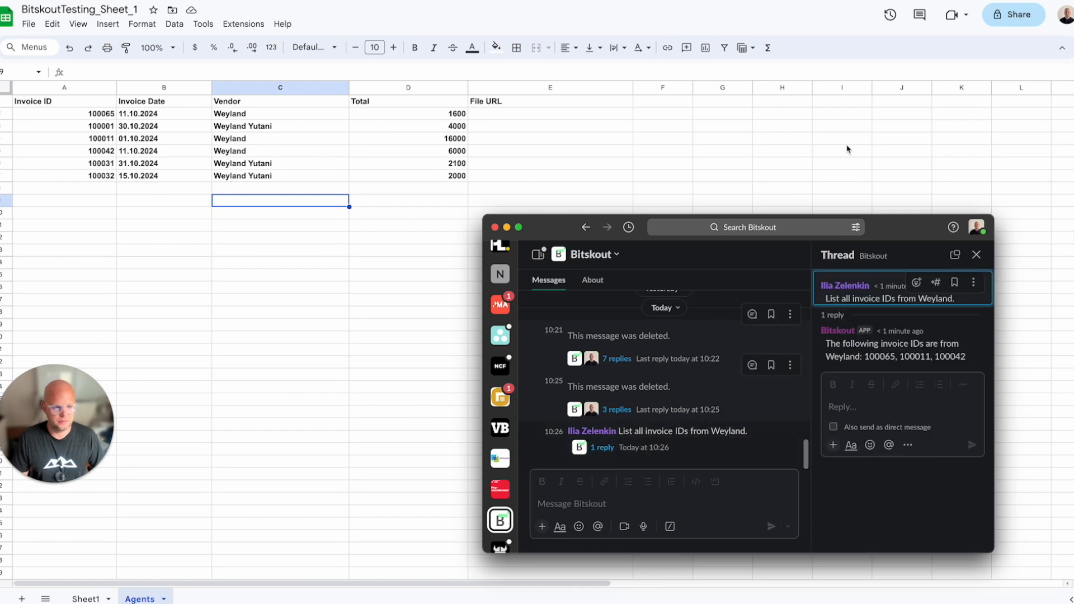
mouse_move(335, 224)
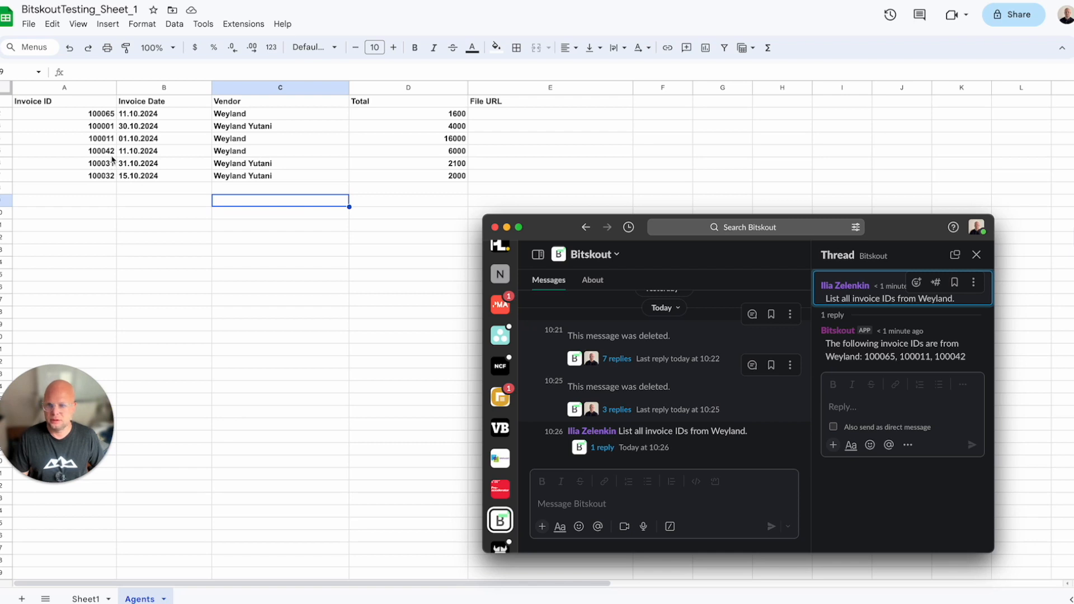
mouse_move(109, 117)
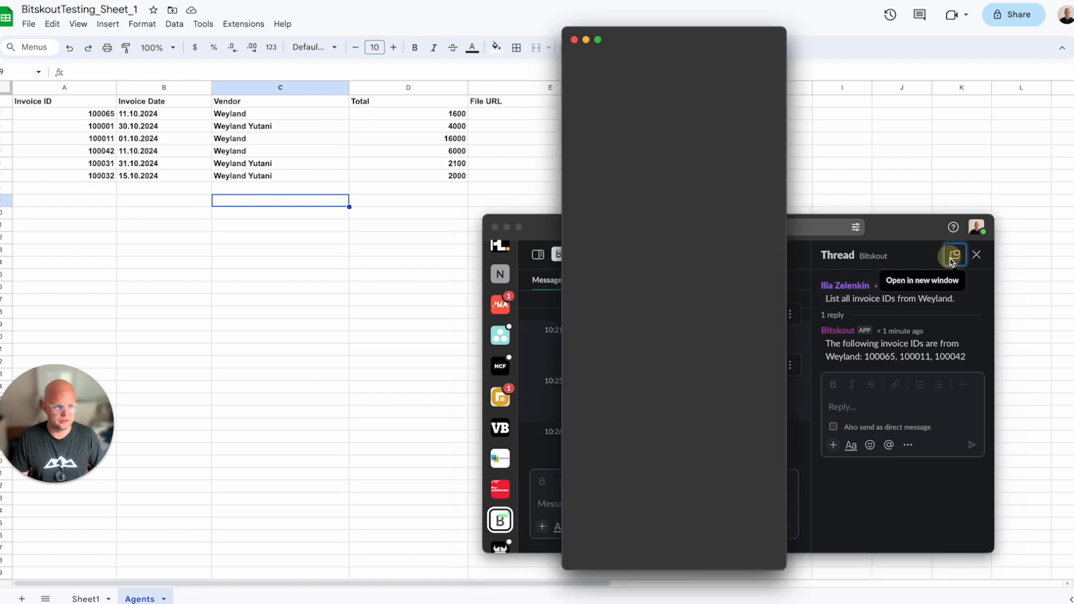
Ask in the thread 'What is the invoice total for 100065?' and get the agent's answer of 1600.00.
left_click(953, 256)
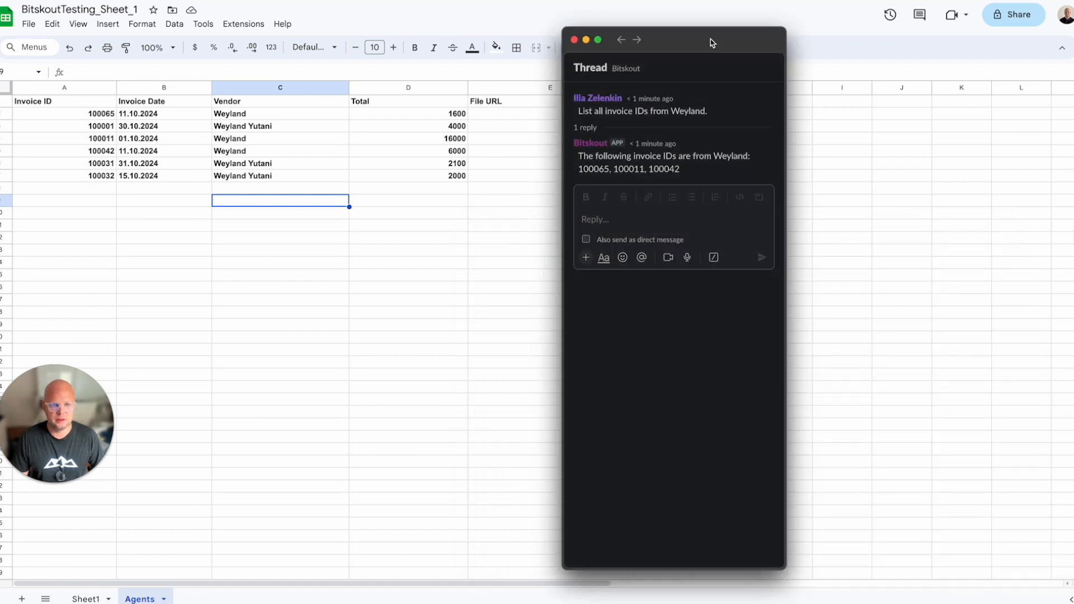
type("What is the invoice tot")
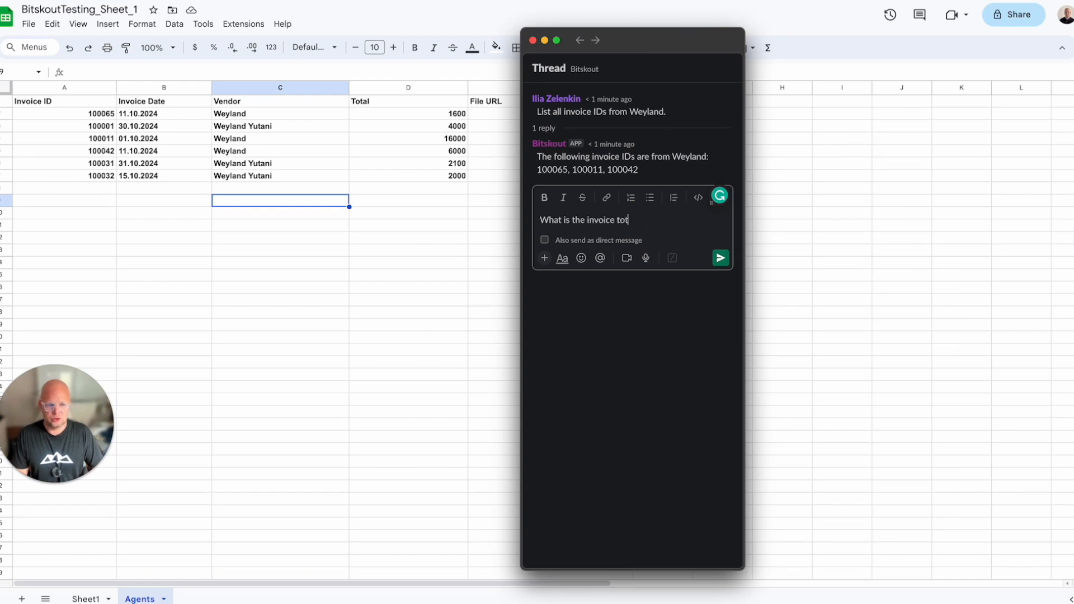
type("al for 1000")
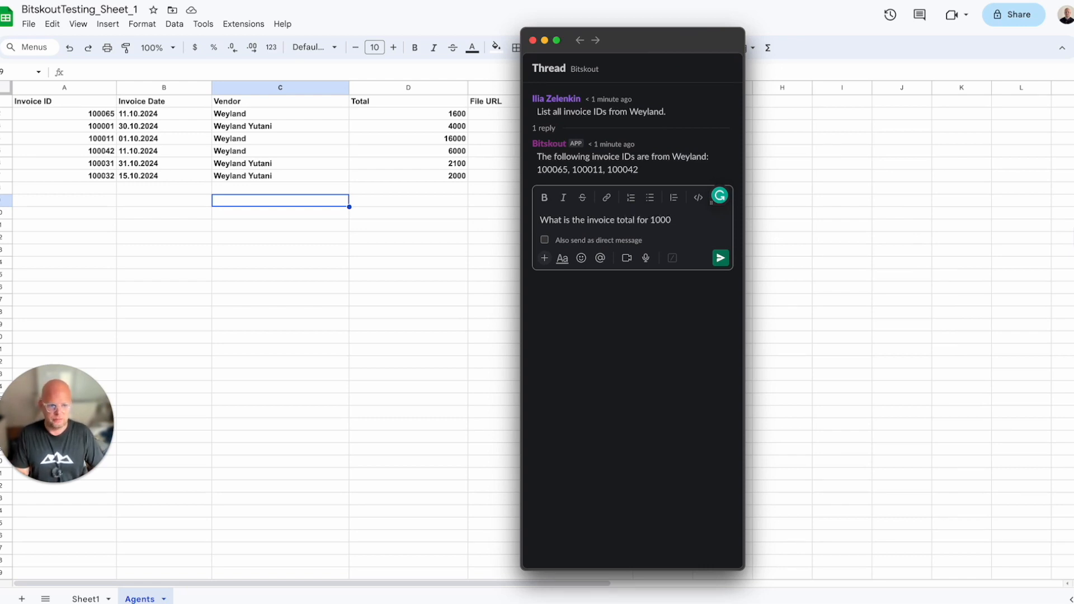
left_click(720, 257)
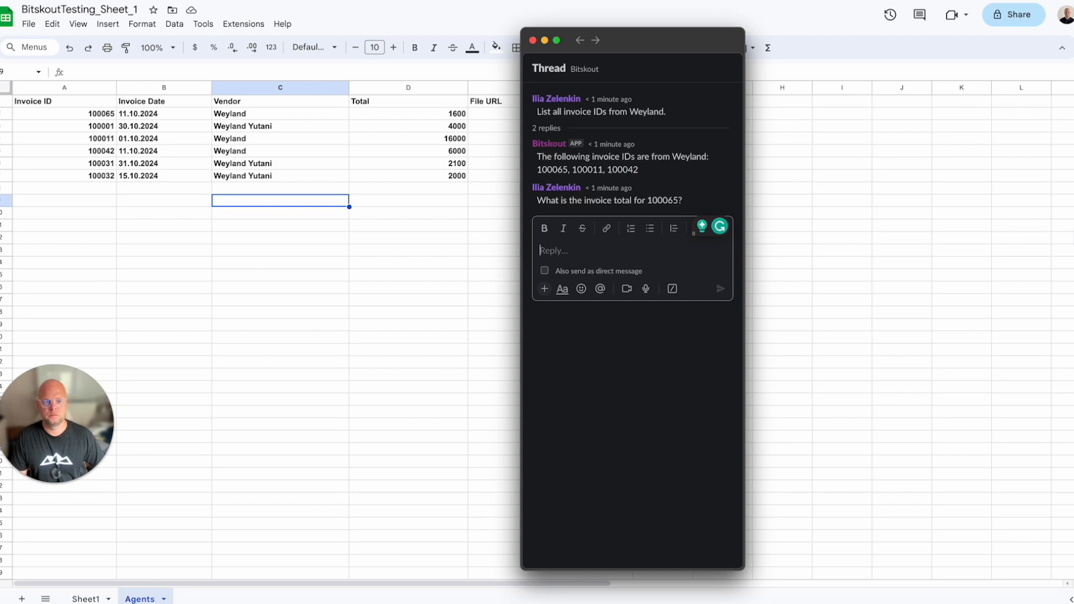
mouse_move(642, 219)
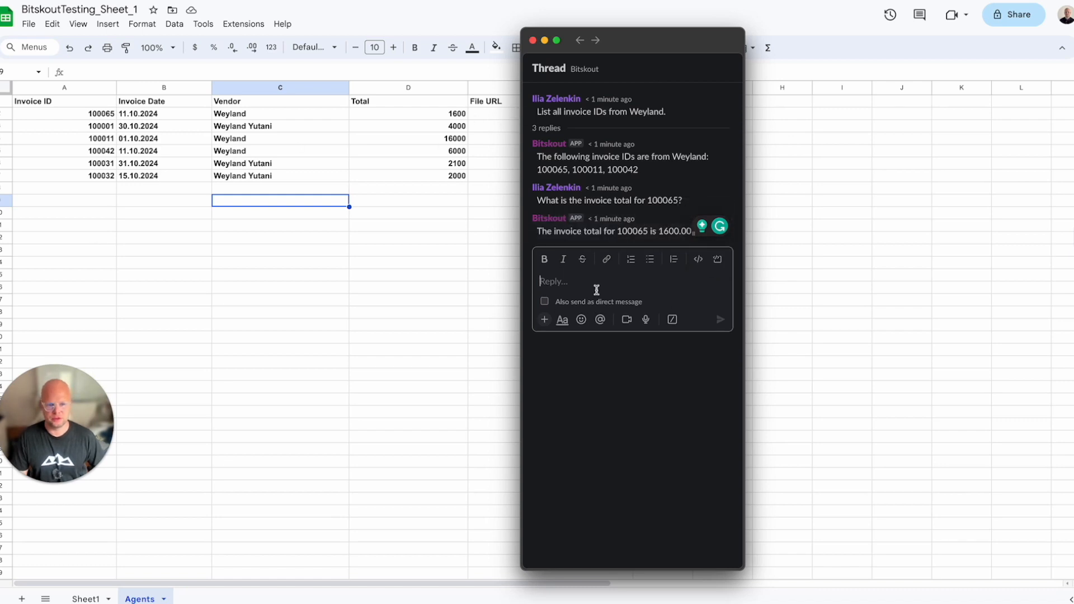
Ask 'And what is the total sum of all invoices from Weyland Yutani?' and get the agent's answer of 8100.00.
type("And")
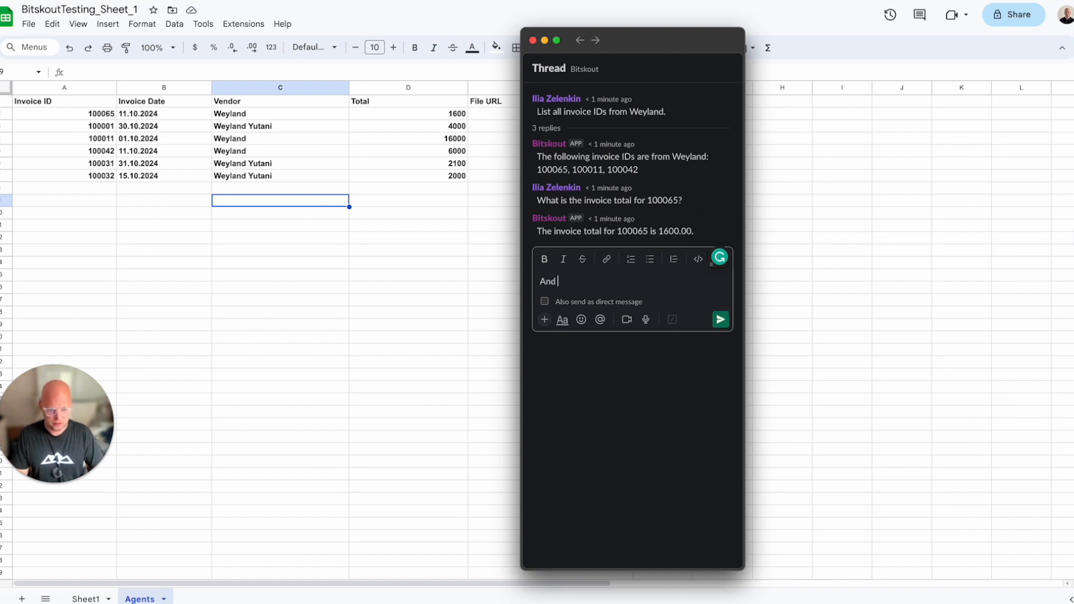
type("what is the to")
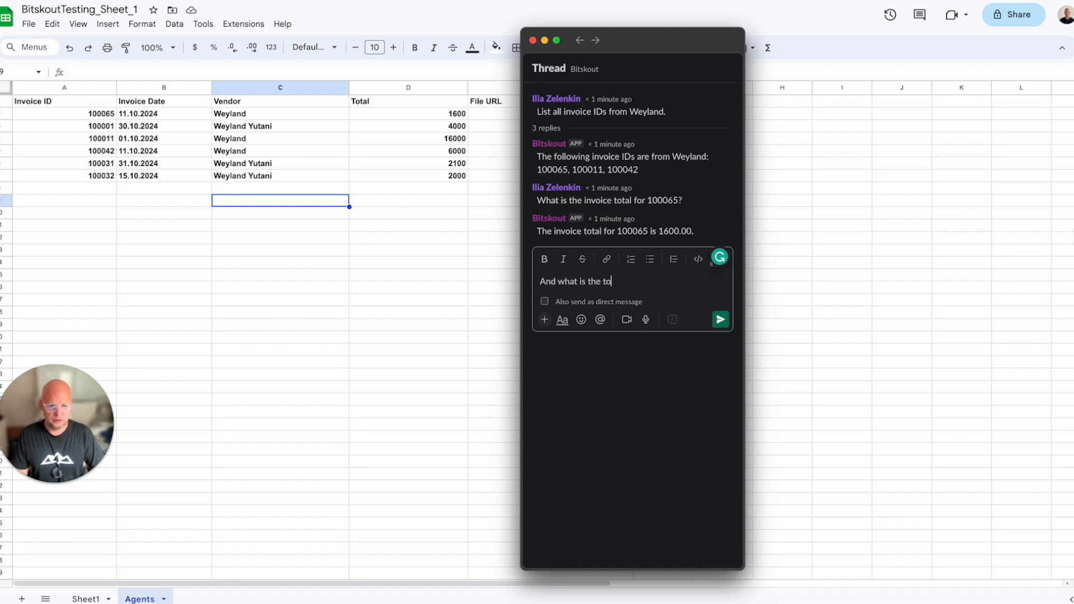
type("tal sum of all")
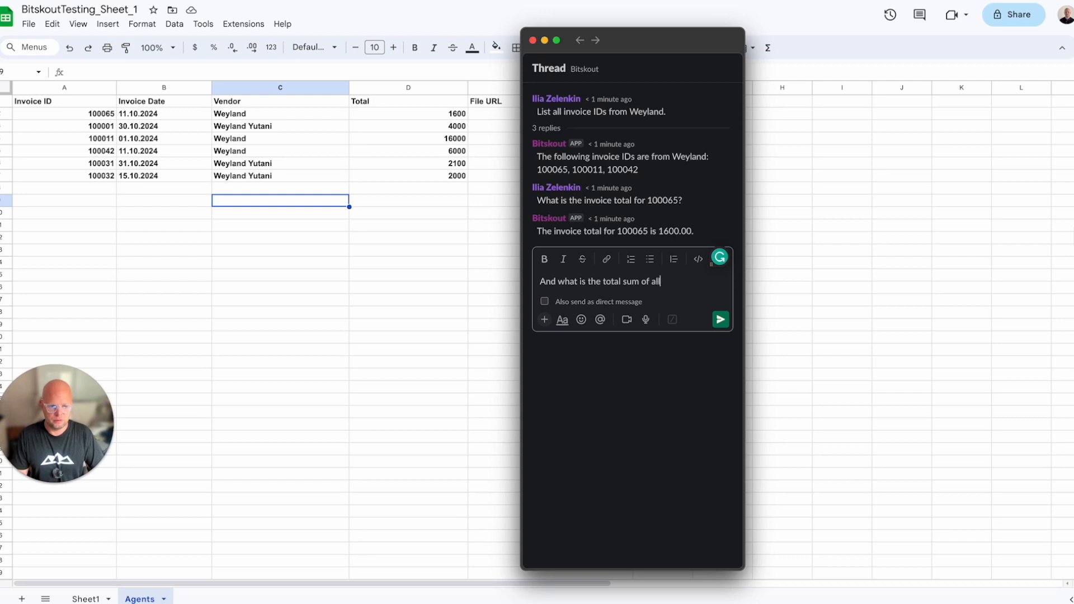
type("invoices from Wey")
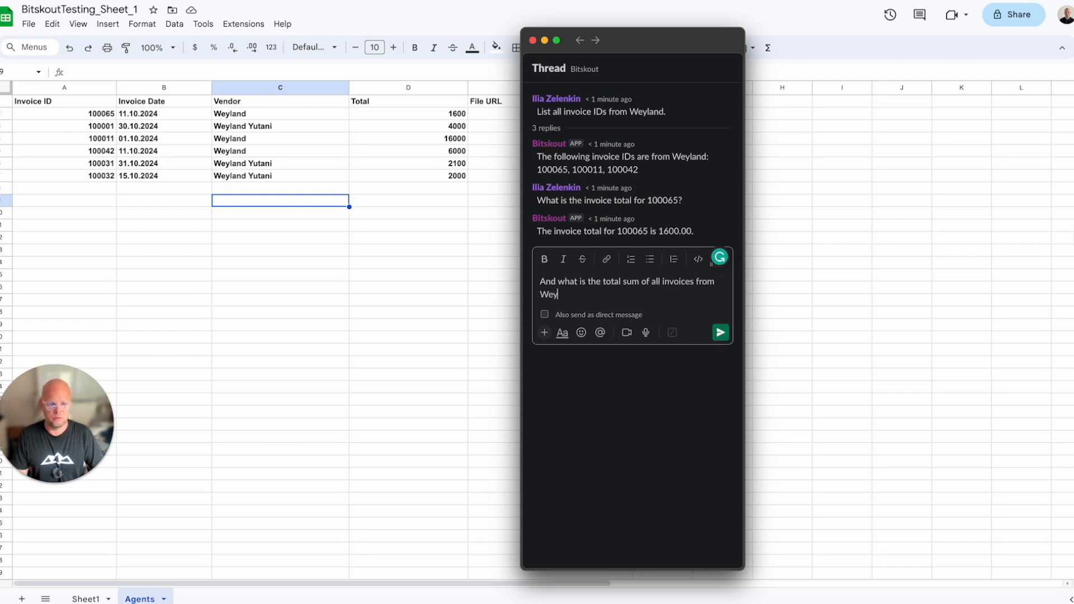
type("land Yu")
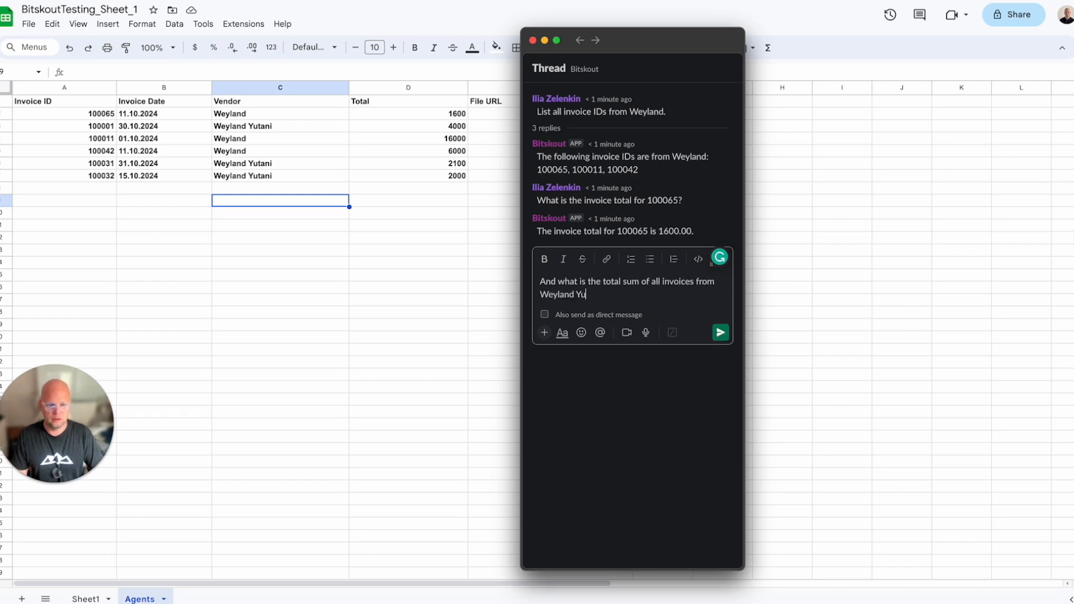
left_click(720, 332)
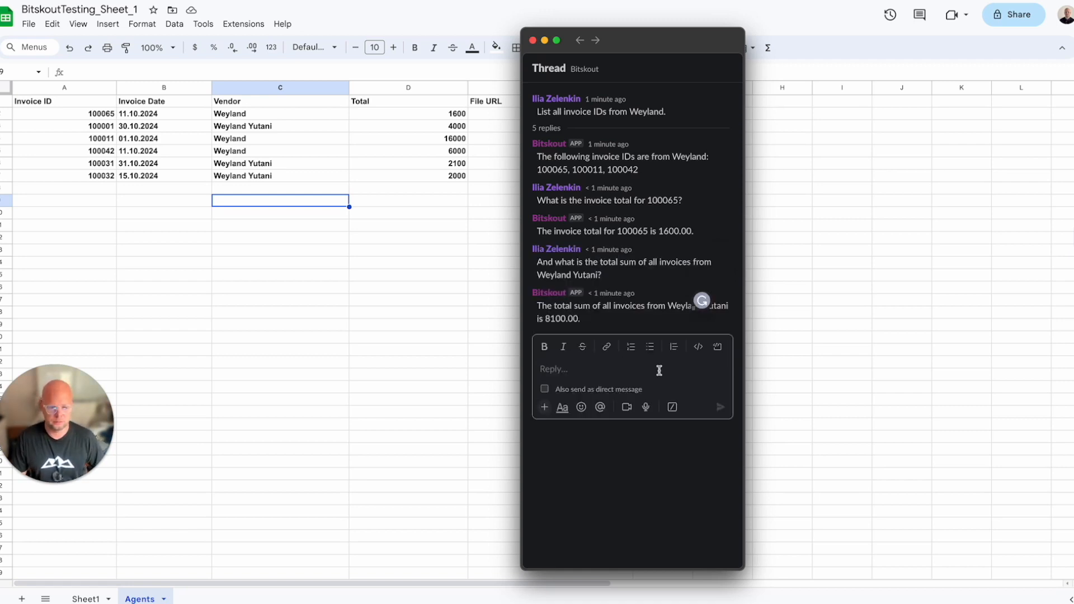
mouse_move(929, 334)
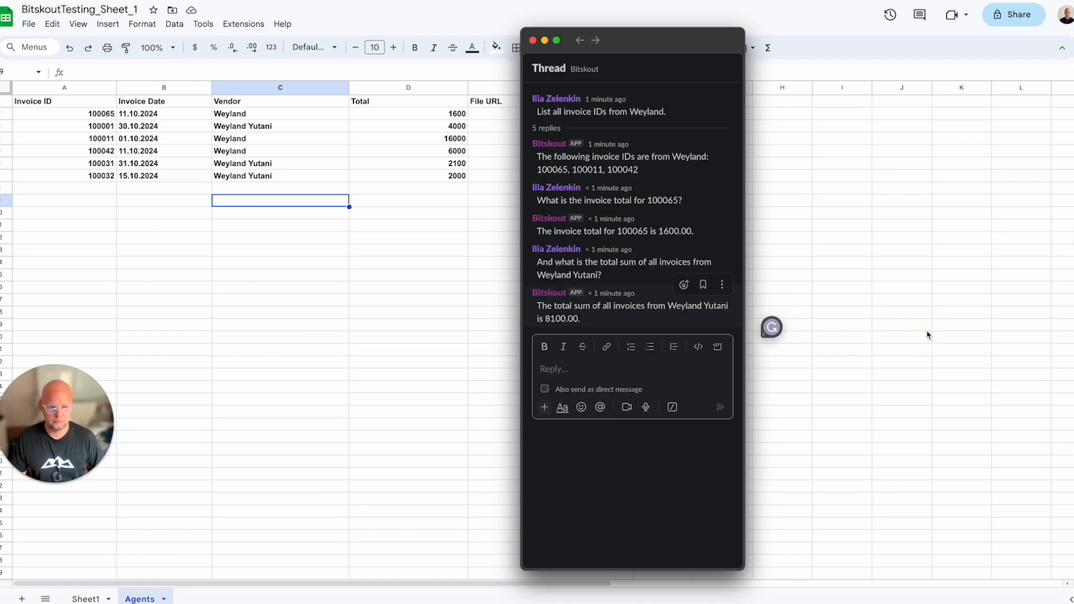
mouse_move(649, 357)
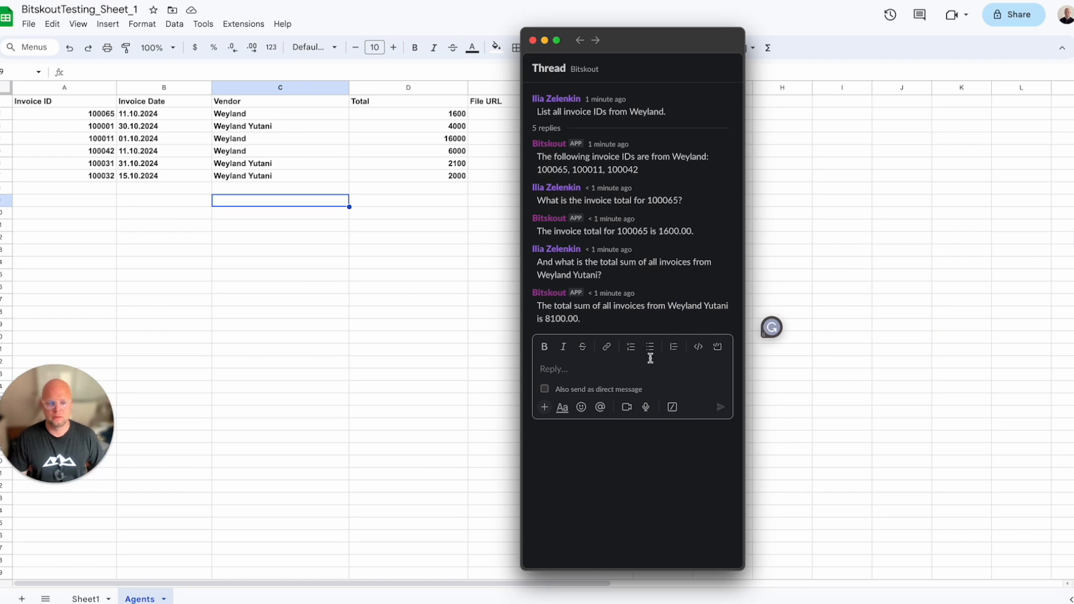